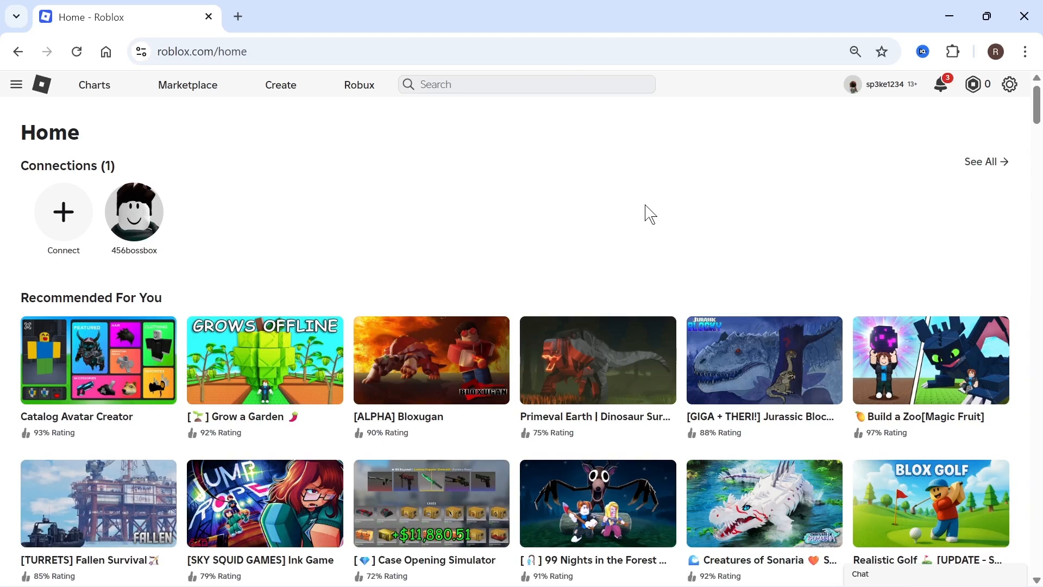
pyautogui.moveTo(605, 226)
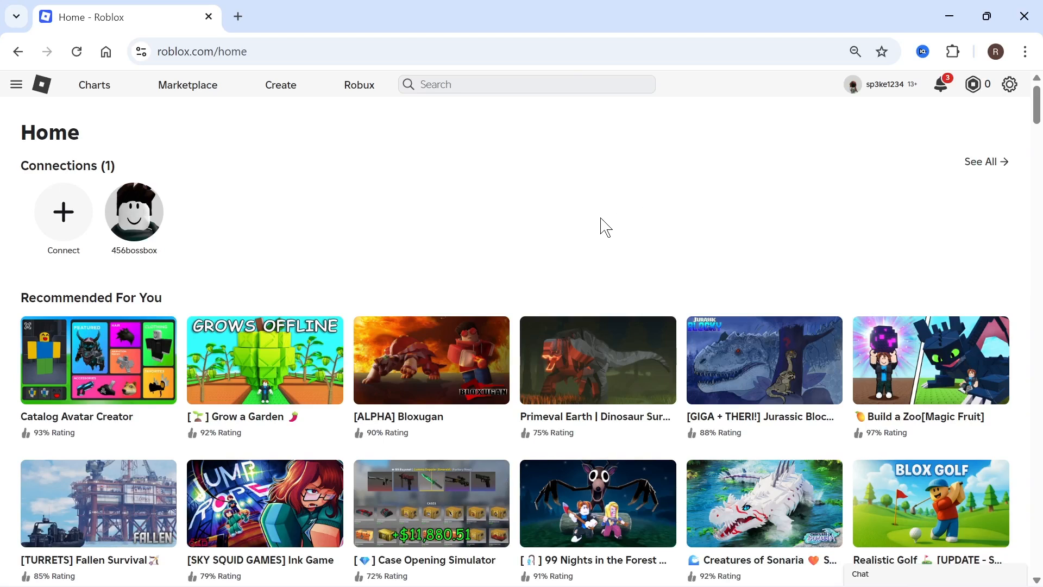
pyautogui.moveTo(589, 203)
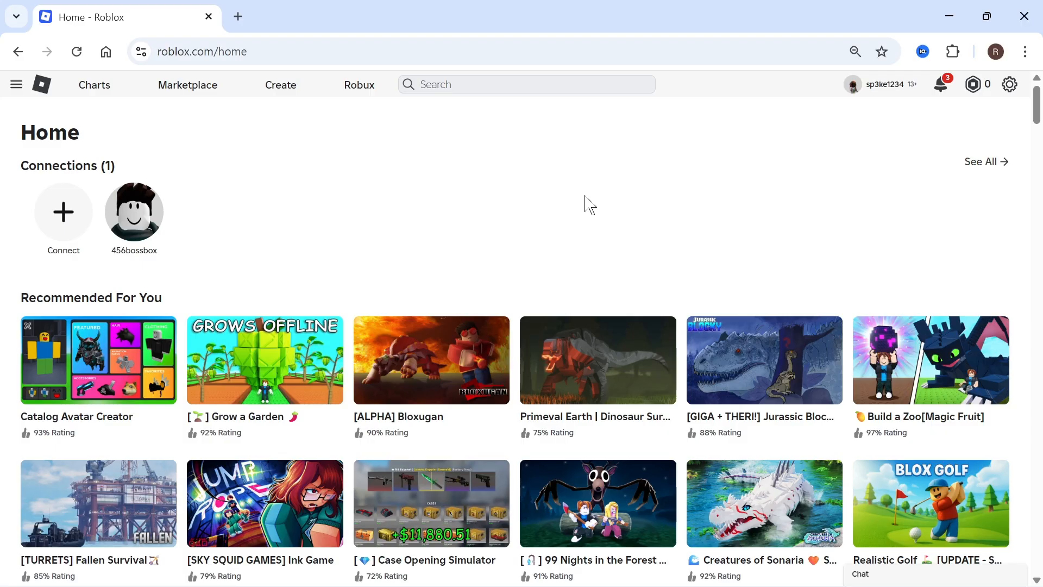
pyautogui.moveTo(605, 212)
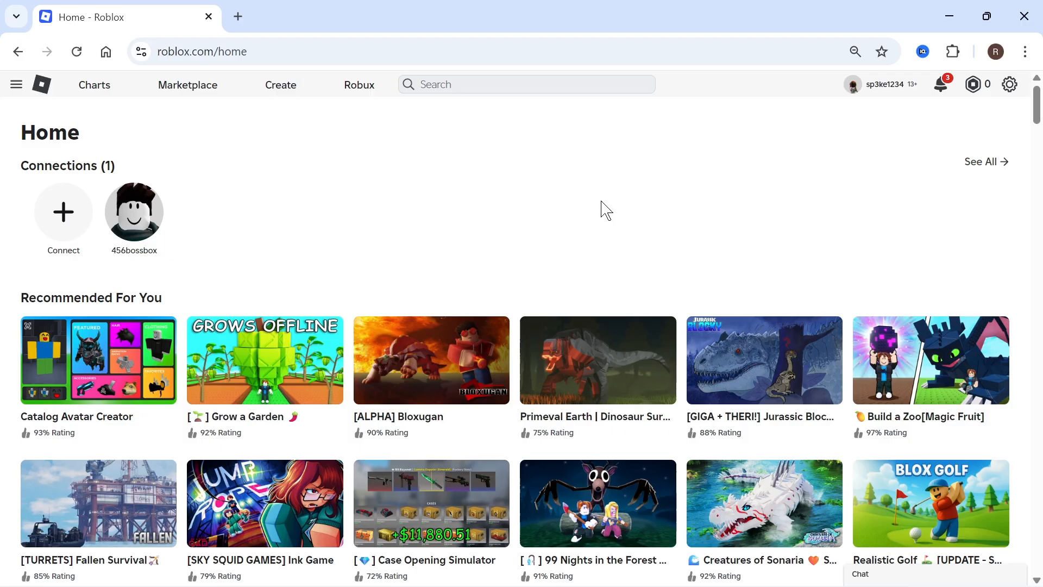
# Reach the account Settings page from the gear menu on the Roblox home page
pyautogui.click(203, 51)
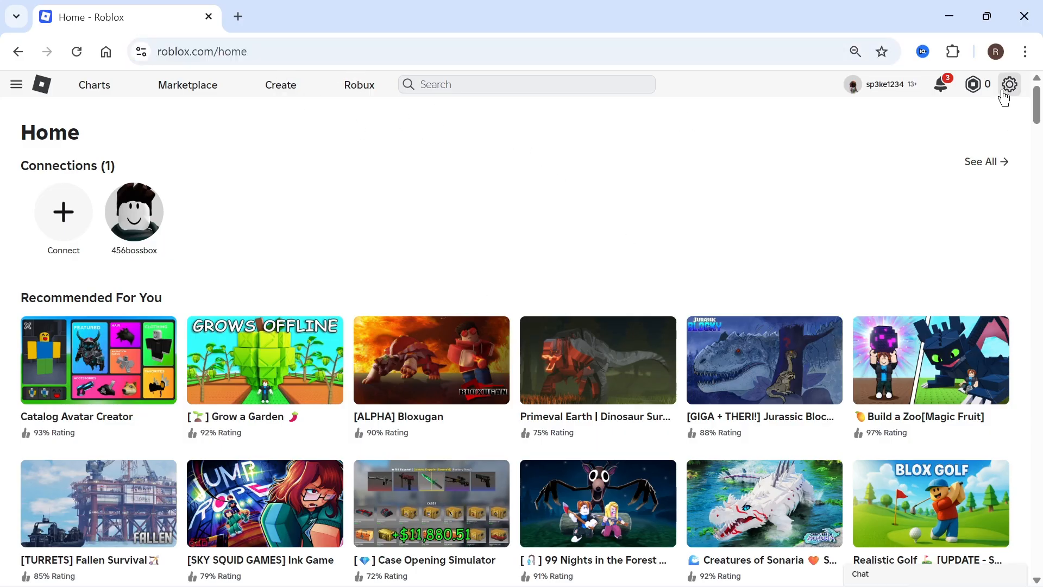
pyautogui.click(1008, 85)
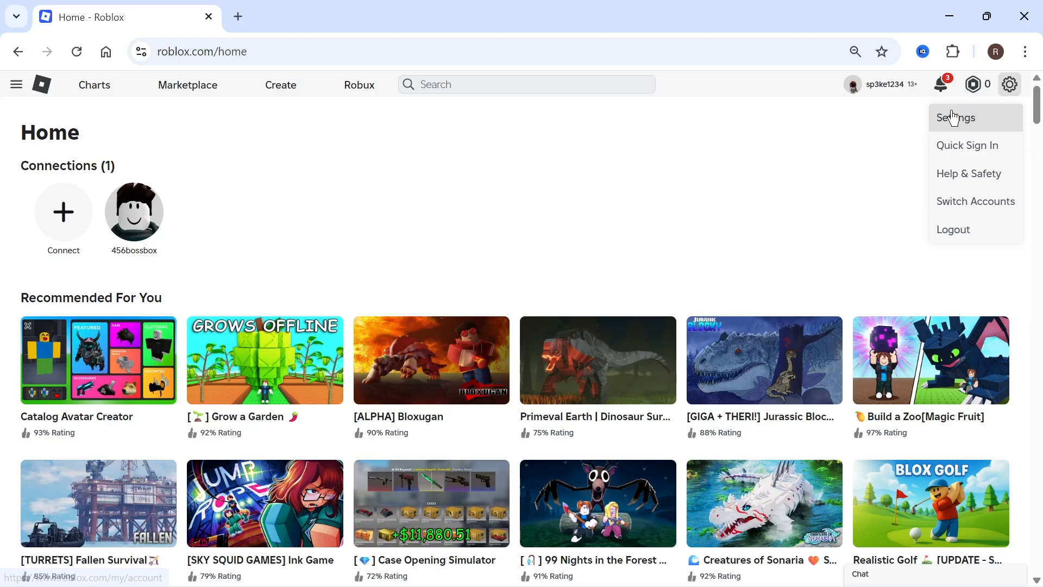
pyautogui.click(956, 118)
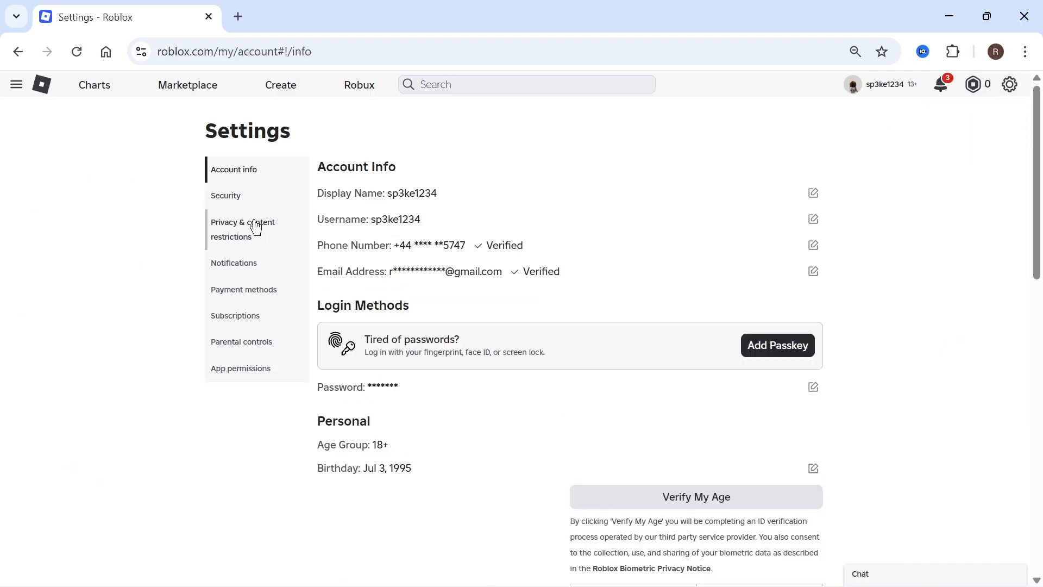
pyautogui.moveTo(243, 229)
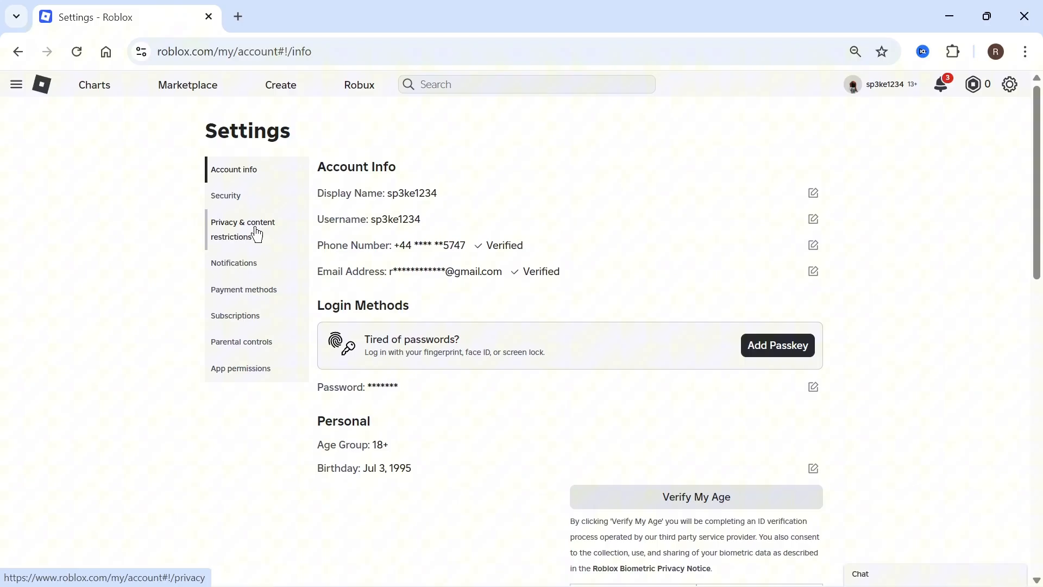
# Go into Privacy & content restrictions and show the Voice Chat setting with microphone enabled
pyautogui.click(242, 230)
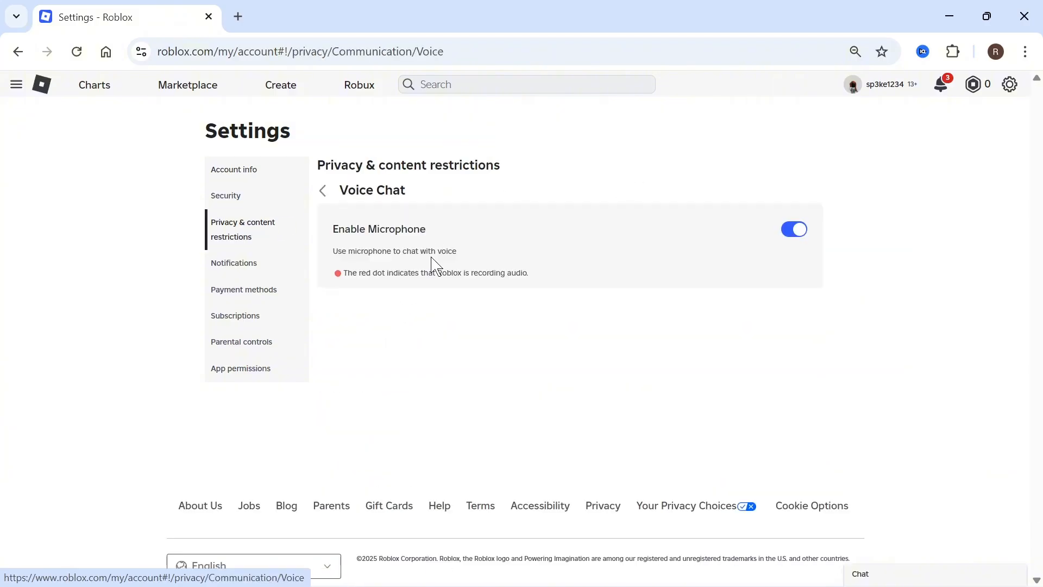
pyautogui.doubleClick(378, 230)
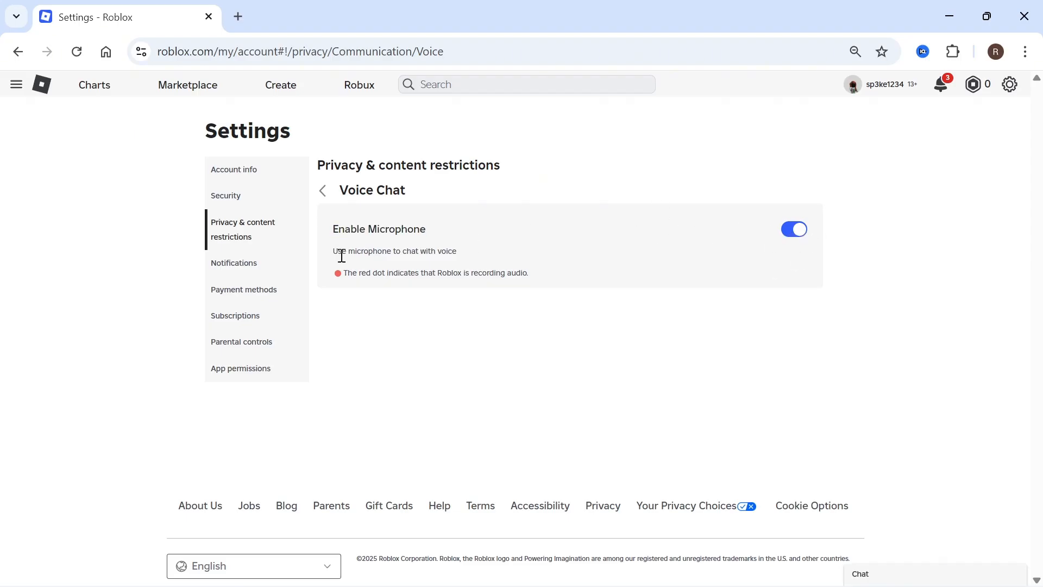
pyautogui.moveTo(574, 255)
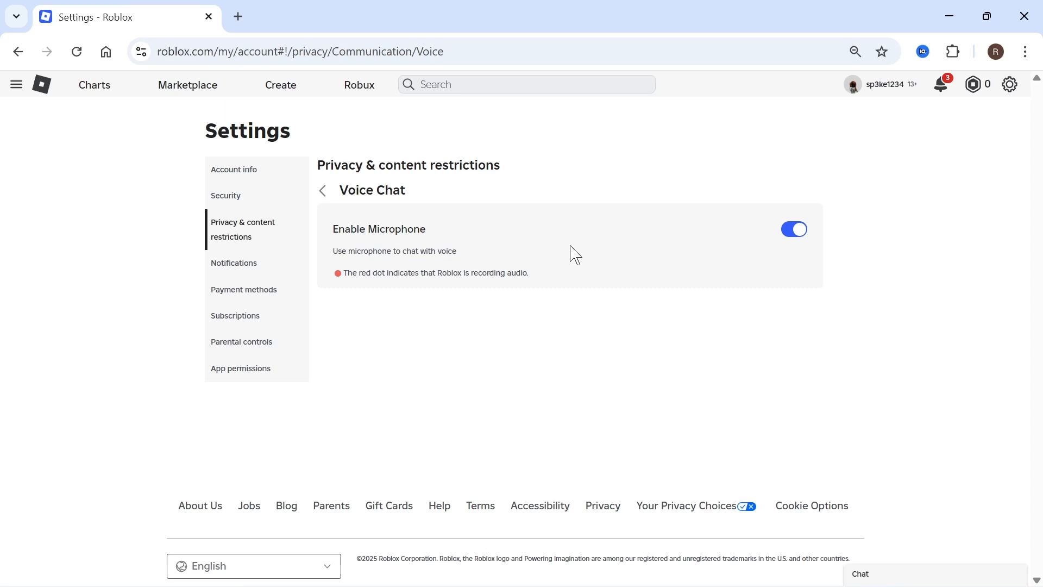
pyautogui.moveTo(233, 169)
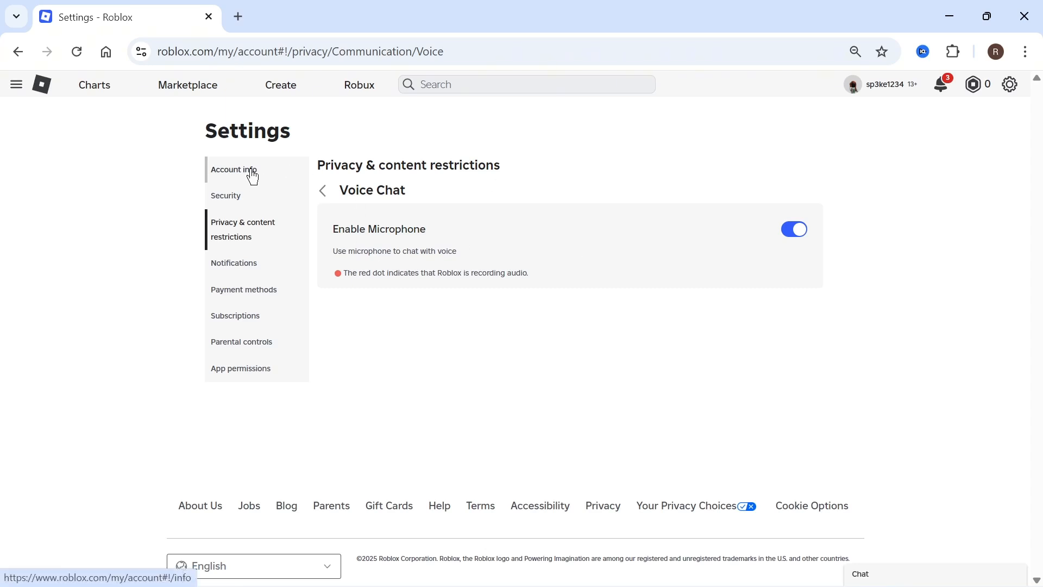
# Return to the Account info page with display name, username and contact details
pyautogui.click(234, 170)
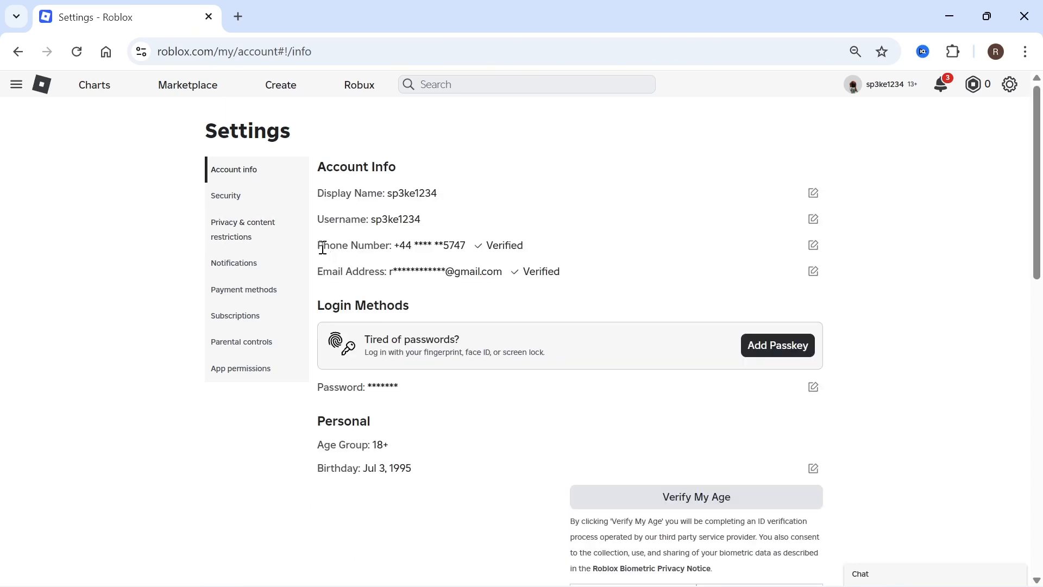
pyautogui.moveTo(552, 243)
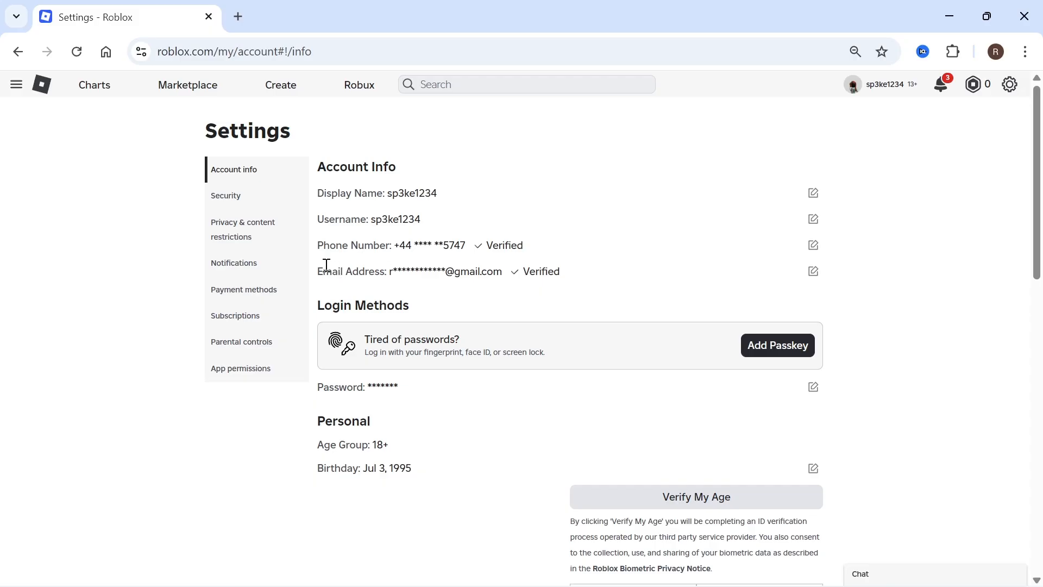
pyautogui.moveTo(368, 248)
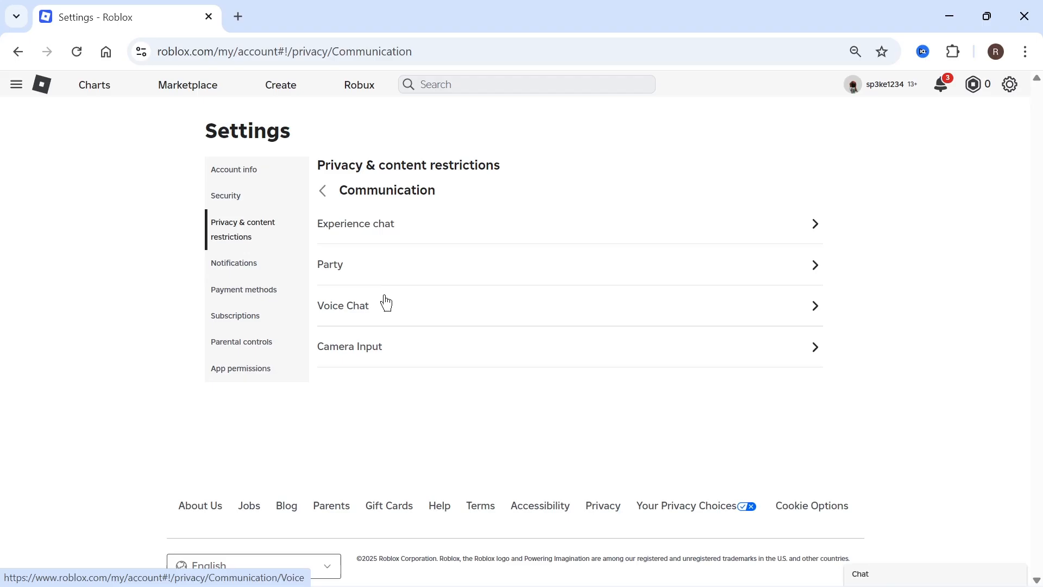
# Show the Voice Chat privacy page with Enable Microphone switched on
pyautogui.click(343, 306)
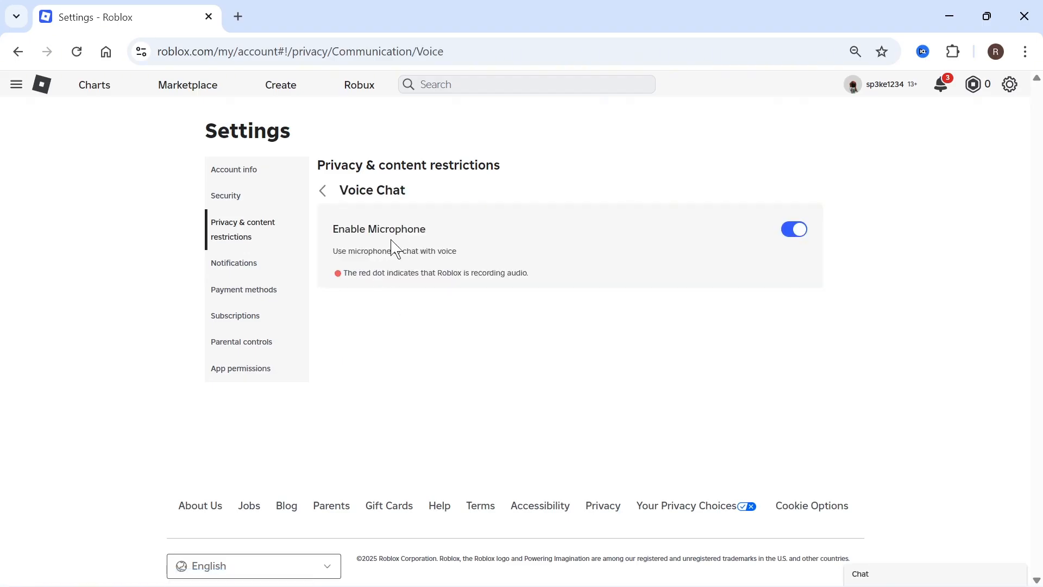
pyautogui.moveTo(375, 268)
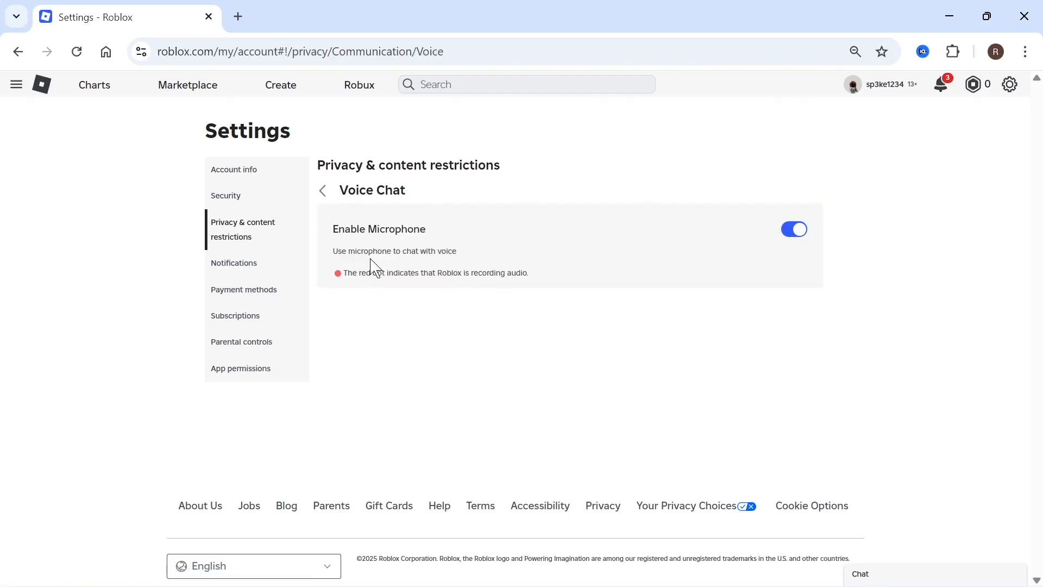
pyautogui.moveTo(393, 233)
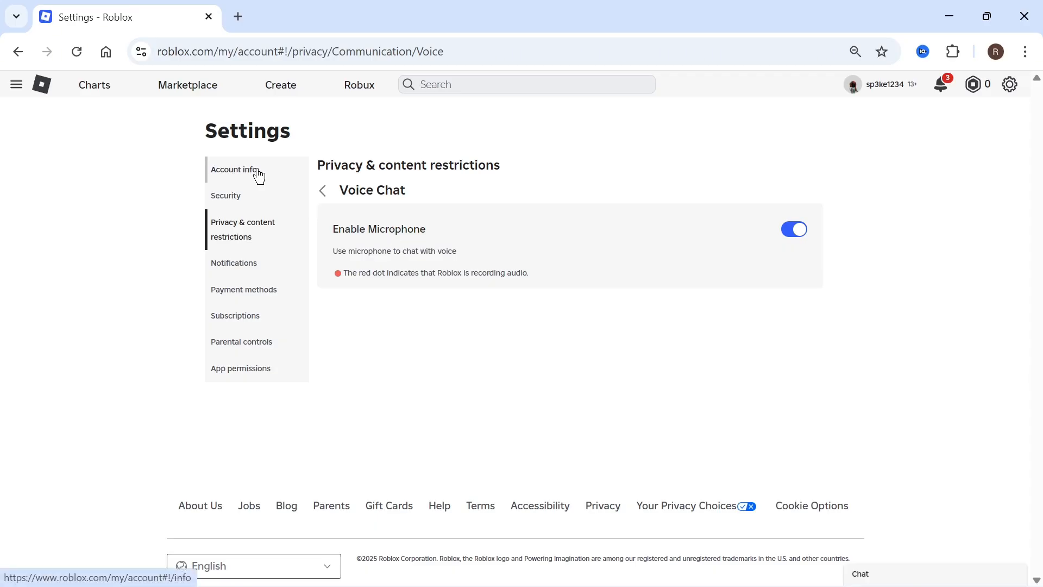
# Review Account Info's Verify My Age section, then head back to the Roblox home page
pyautogui.click(233, 170)
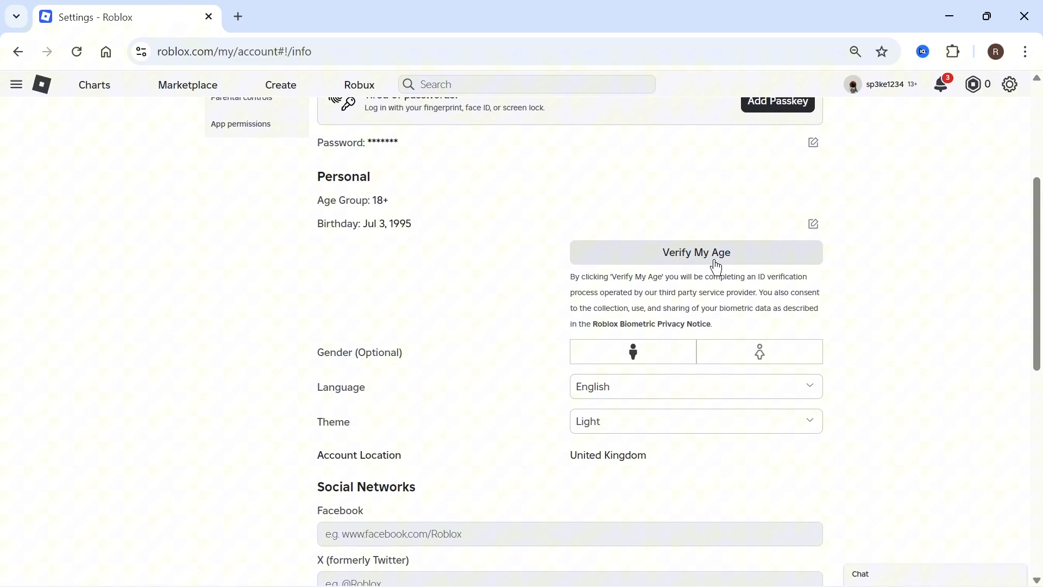
pyautogui.moveTo(678, 259)
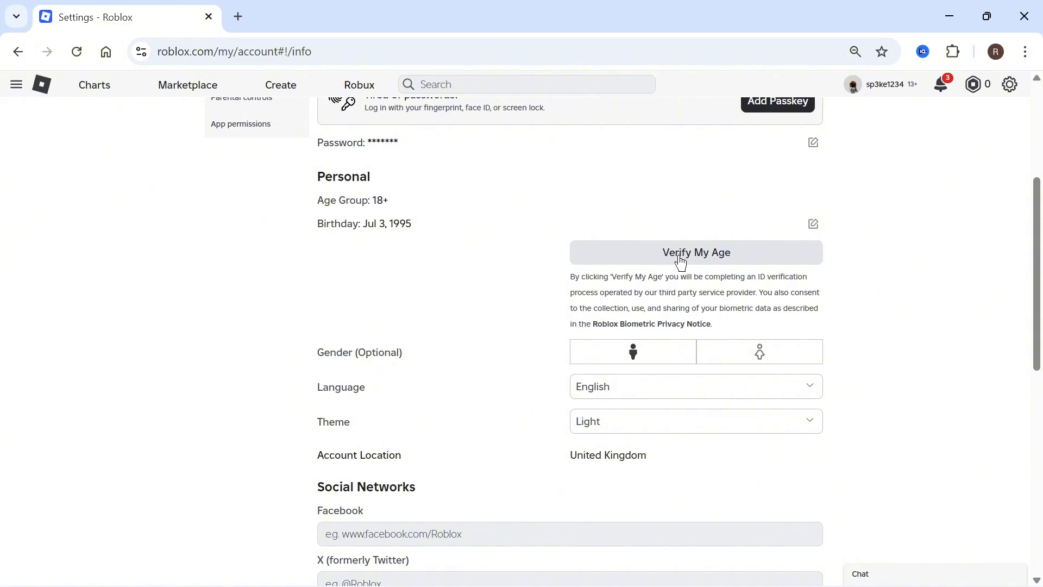
pyautogui.click(696, 252)
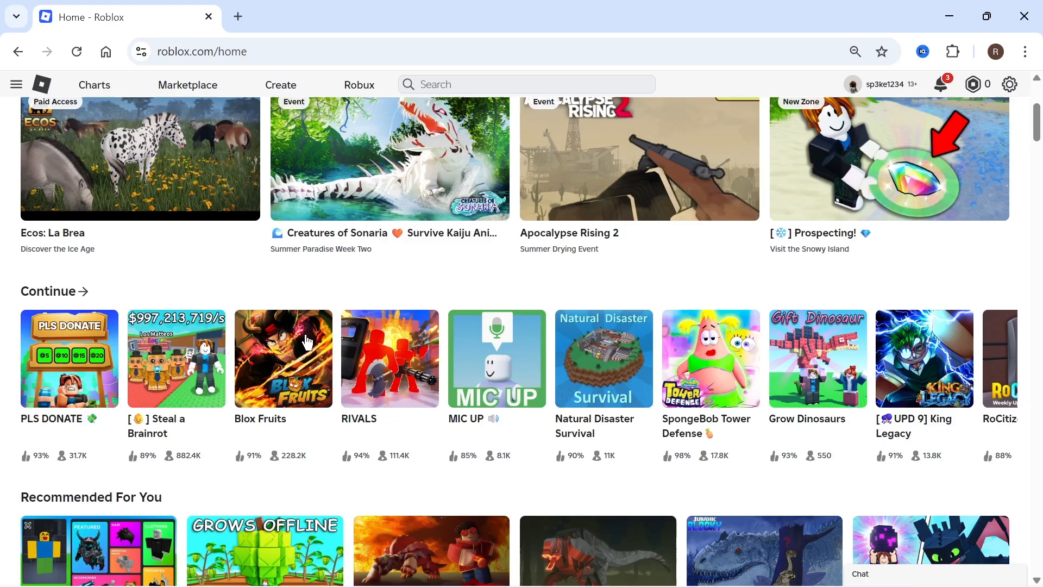
# Launch MIC UP from the Continue row and join its in-game world
pyautogui.click(497, 359)
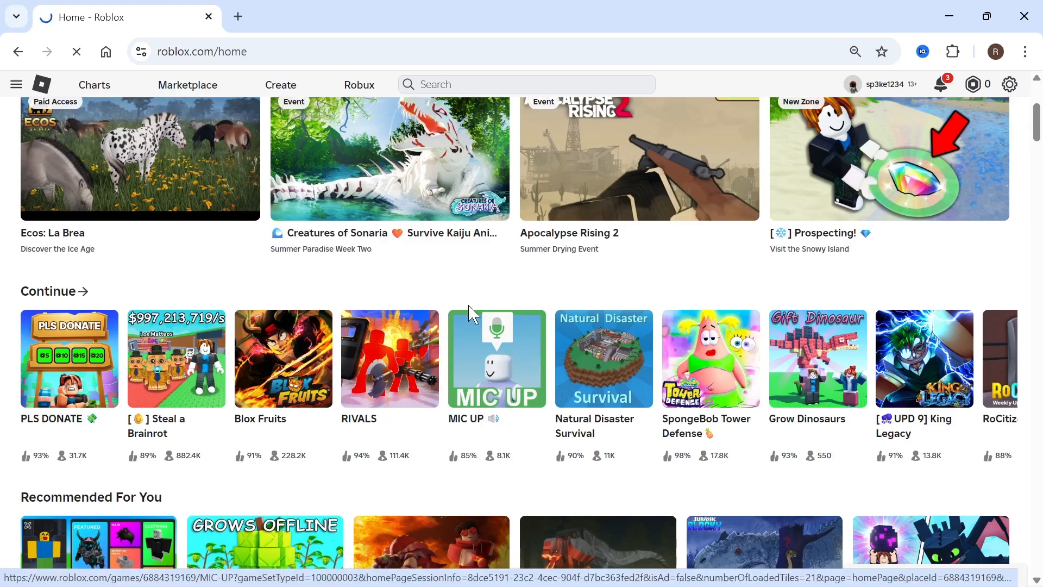
pyautogui.click(495, 360)
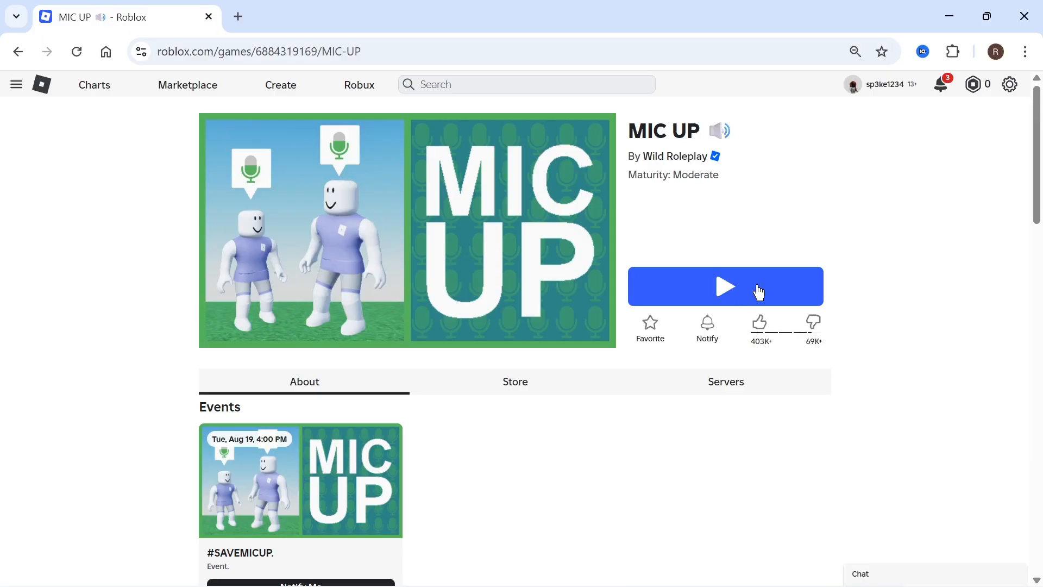
pyautogui.click(725, 286)
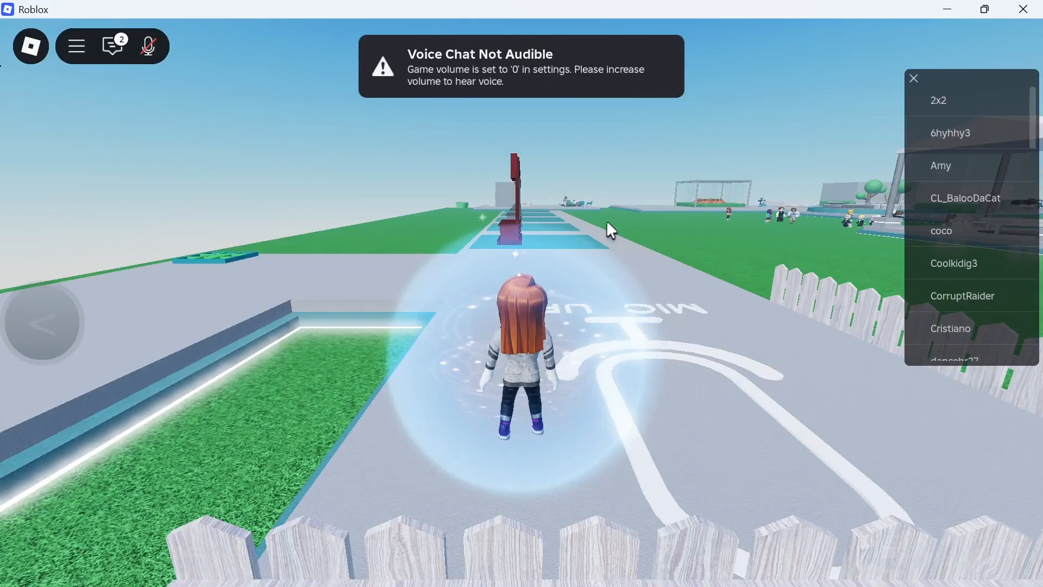
pyautogui.moveTo(30, 46)
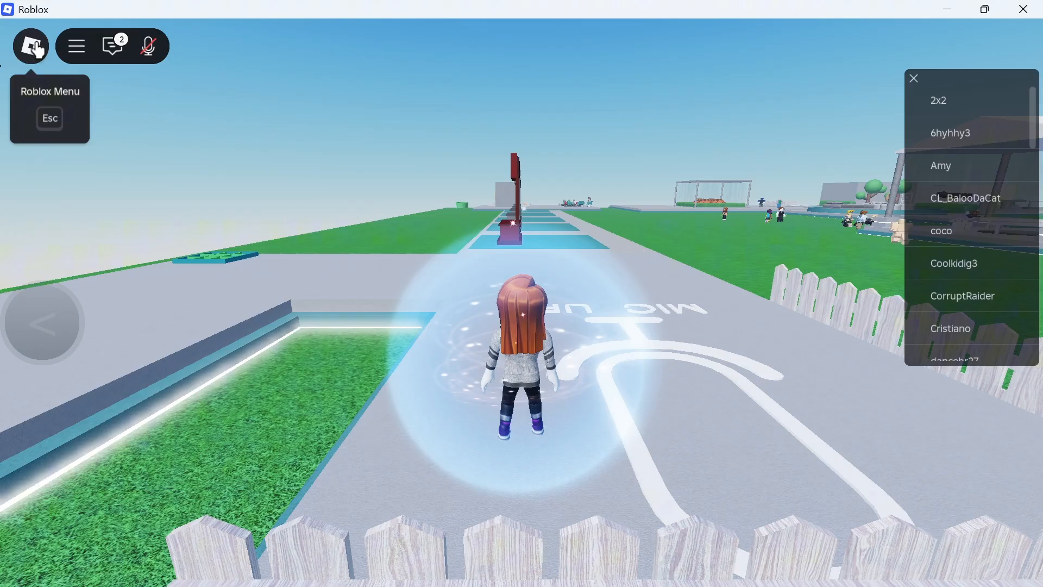
# In in-game Settings, switch the voice Input Device to Microphone Array (Realtek) and resume
pyautogui.click(31, 46)
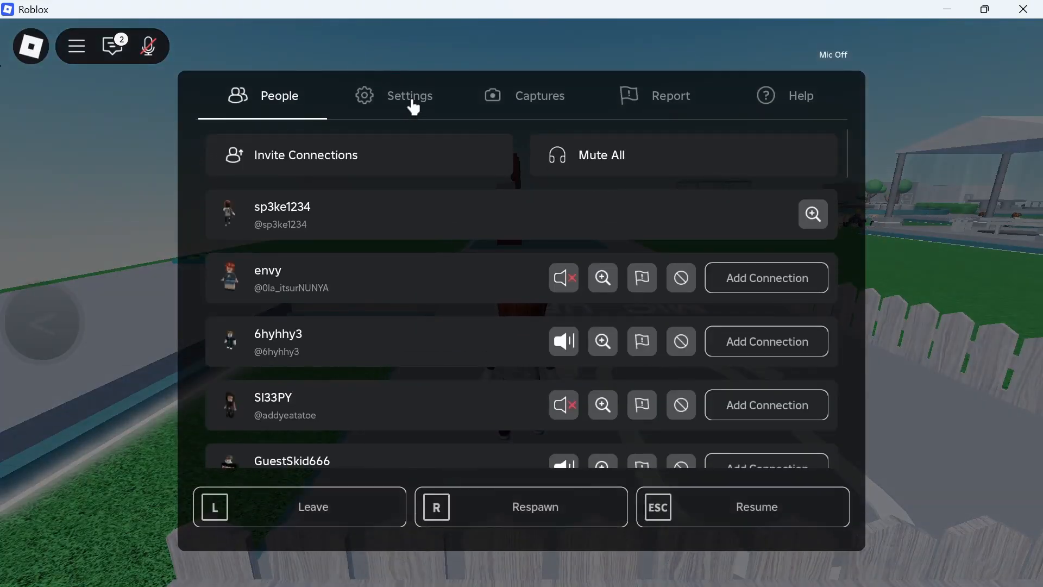
pyautogui.click(409, 95)
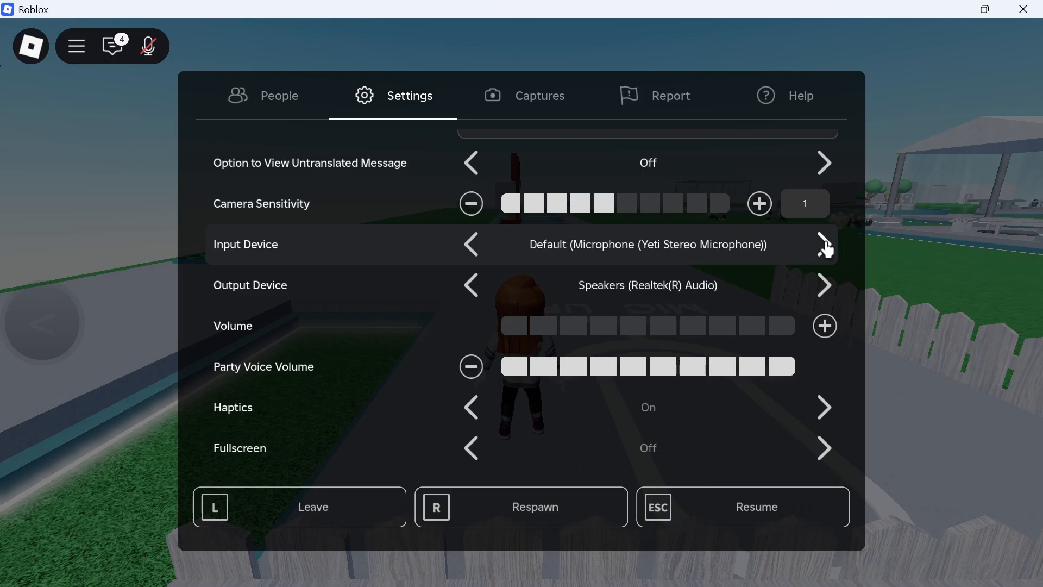
pyautogui.click(823, 244)
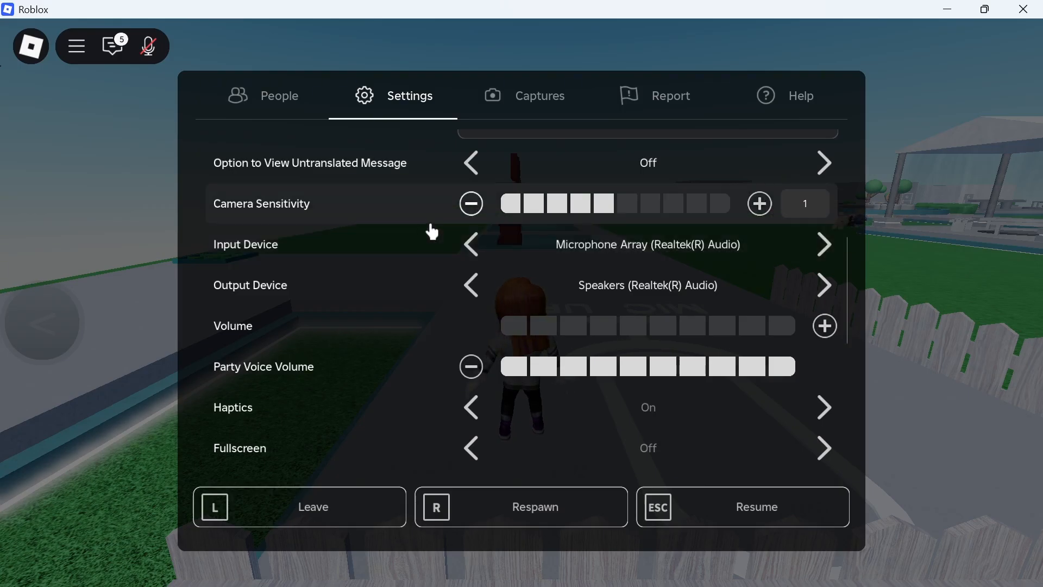
pyautogui.click(824, 244)
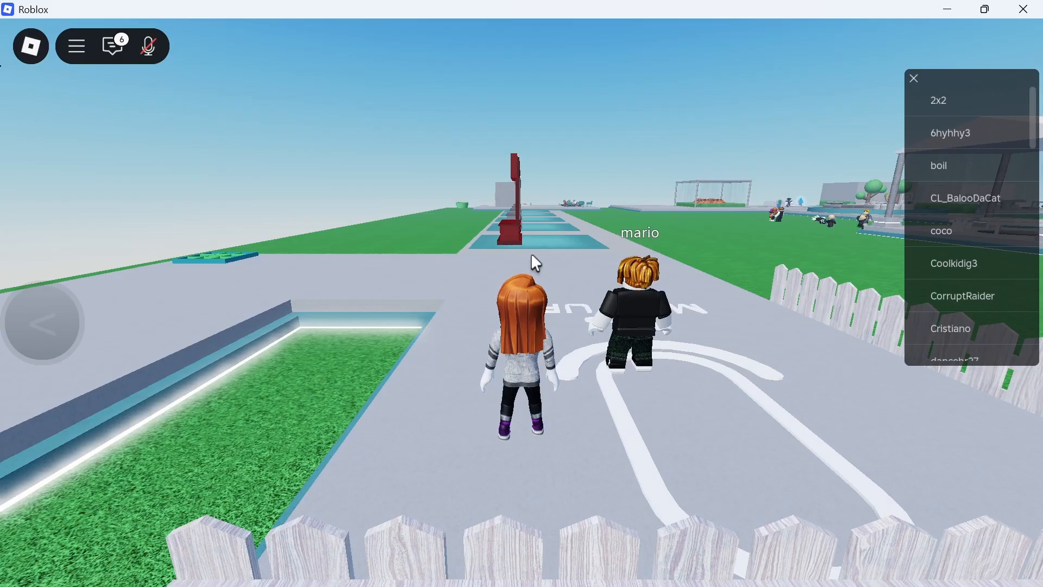
pyautogui.moveTo(149, 45)
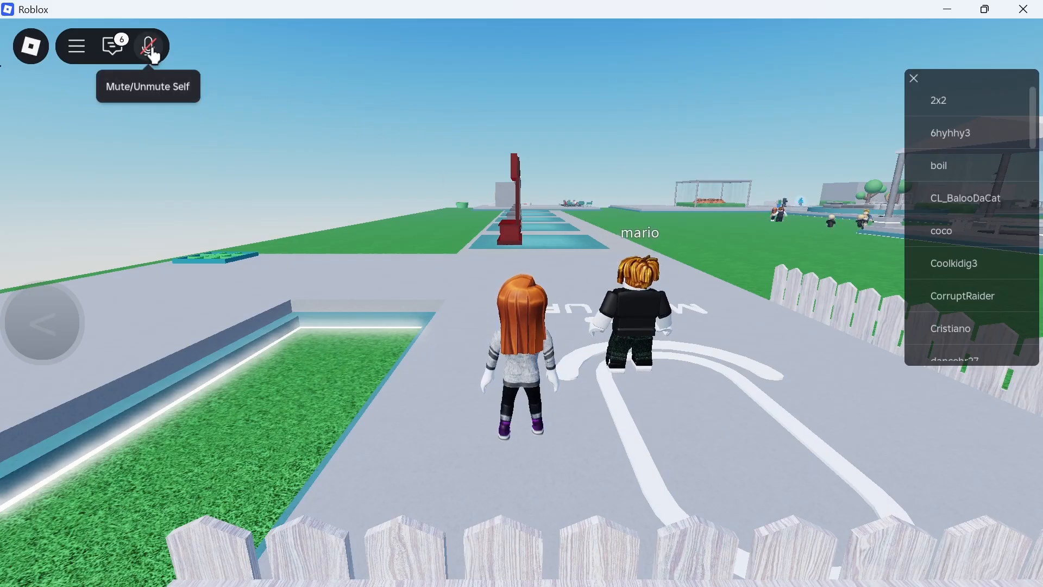
pyautogui.click(150, 46)
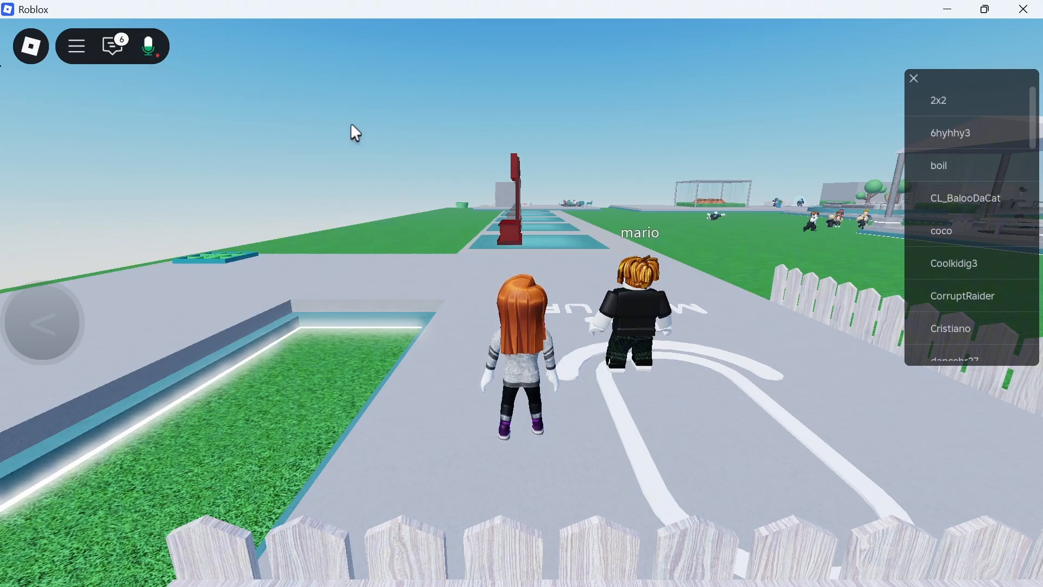
pyautogui.moveTo(149, 47)
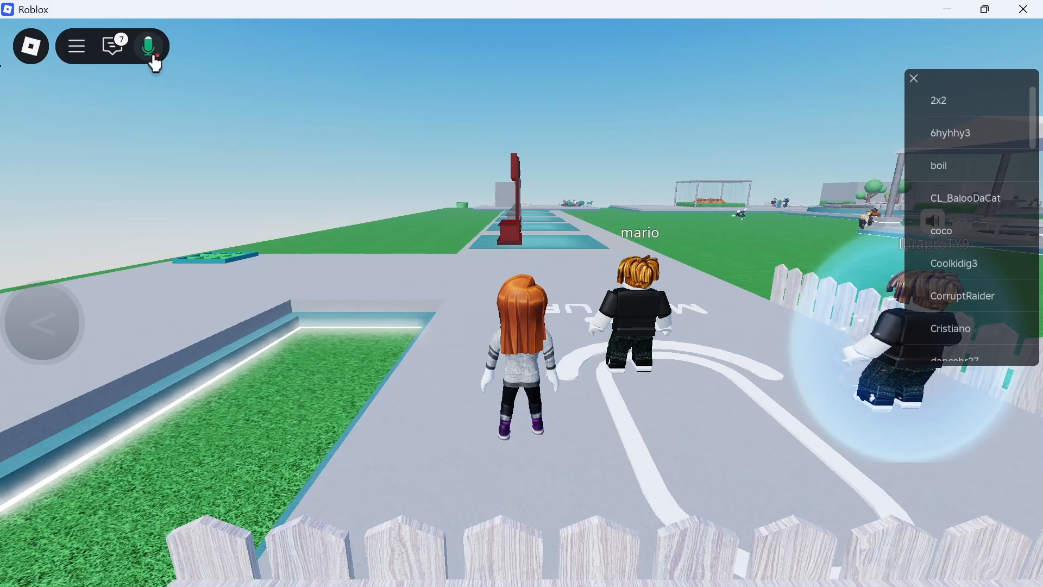
pyautogui.click(148, 46)
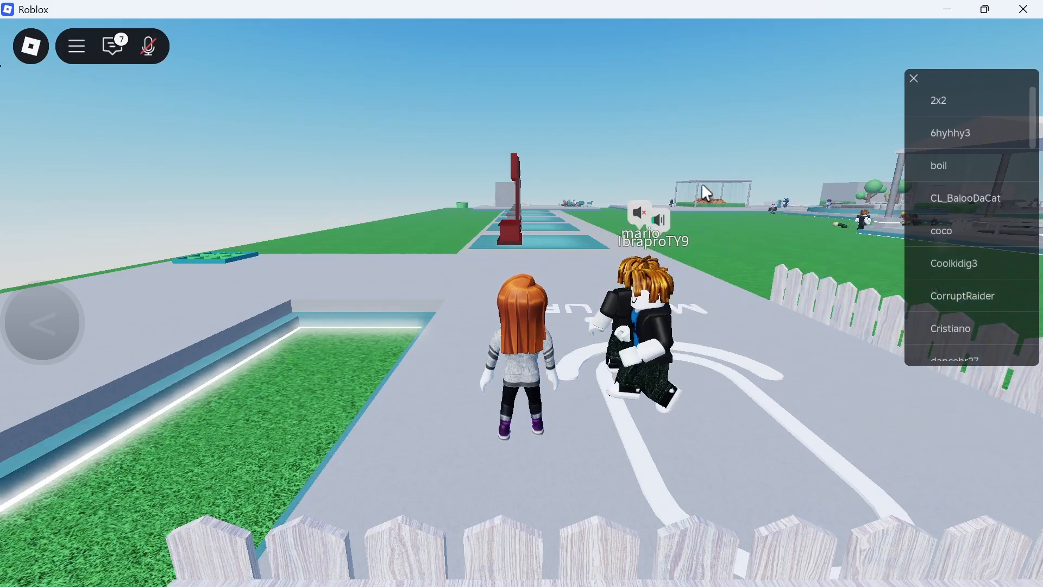